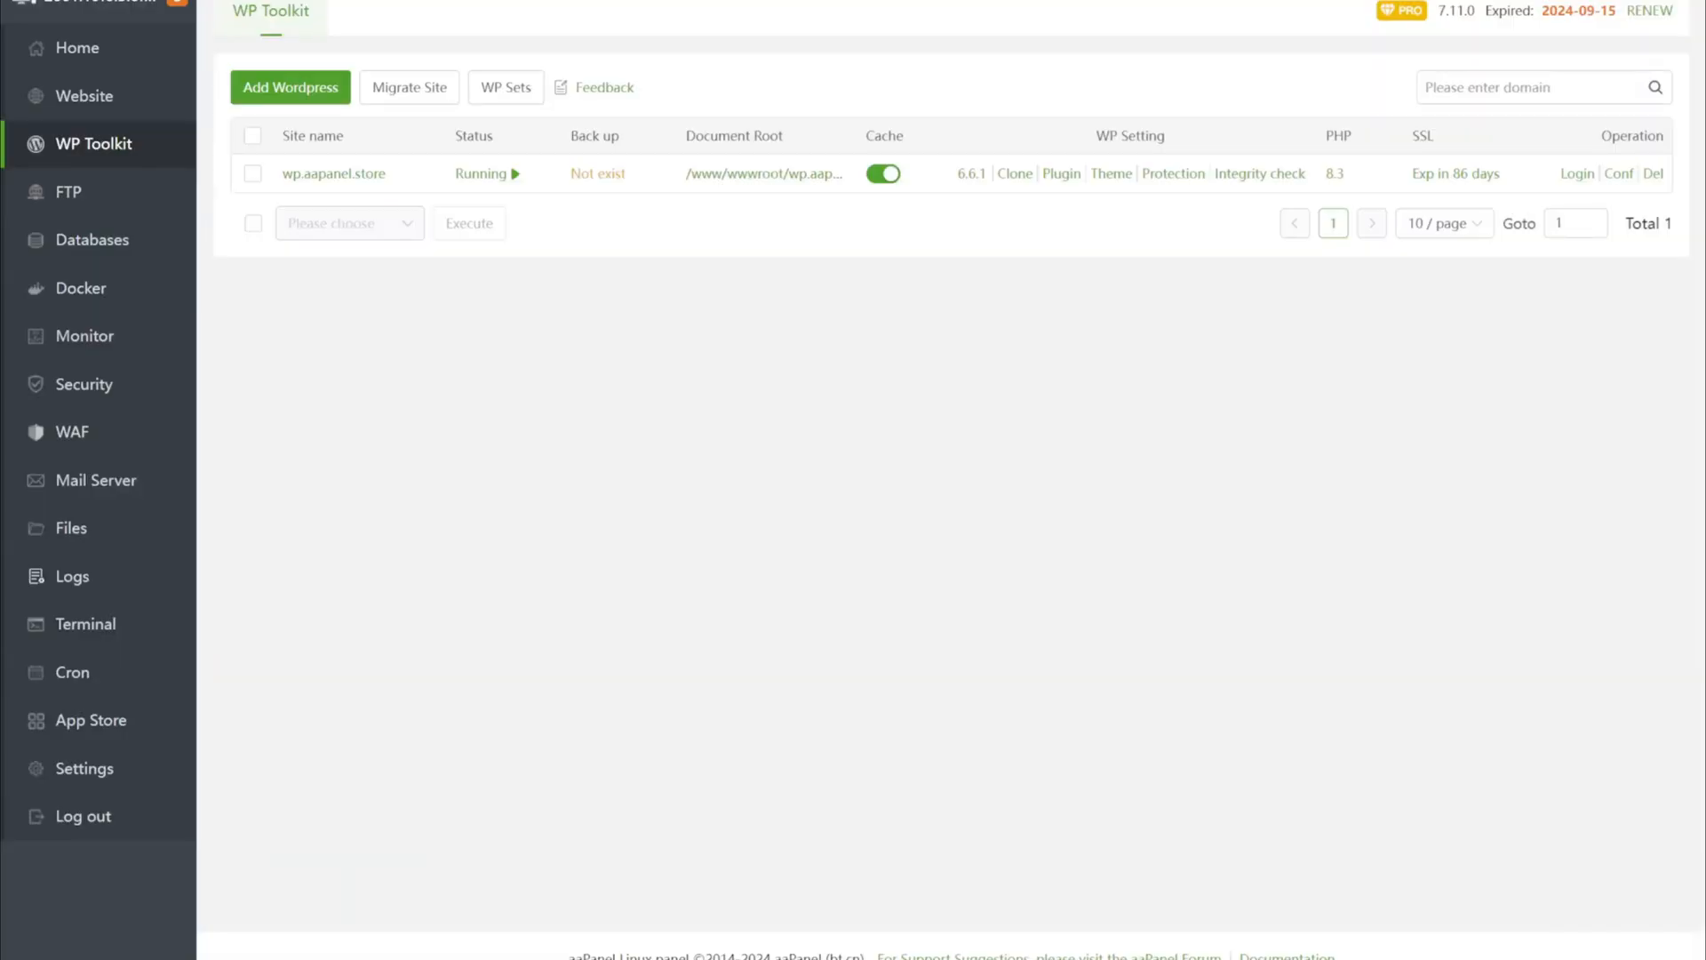
pyautogui.moveTo(496, 180)
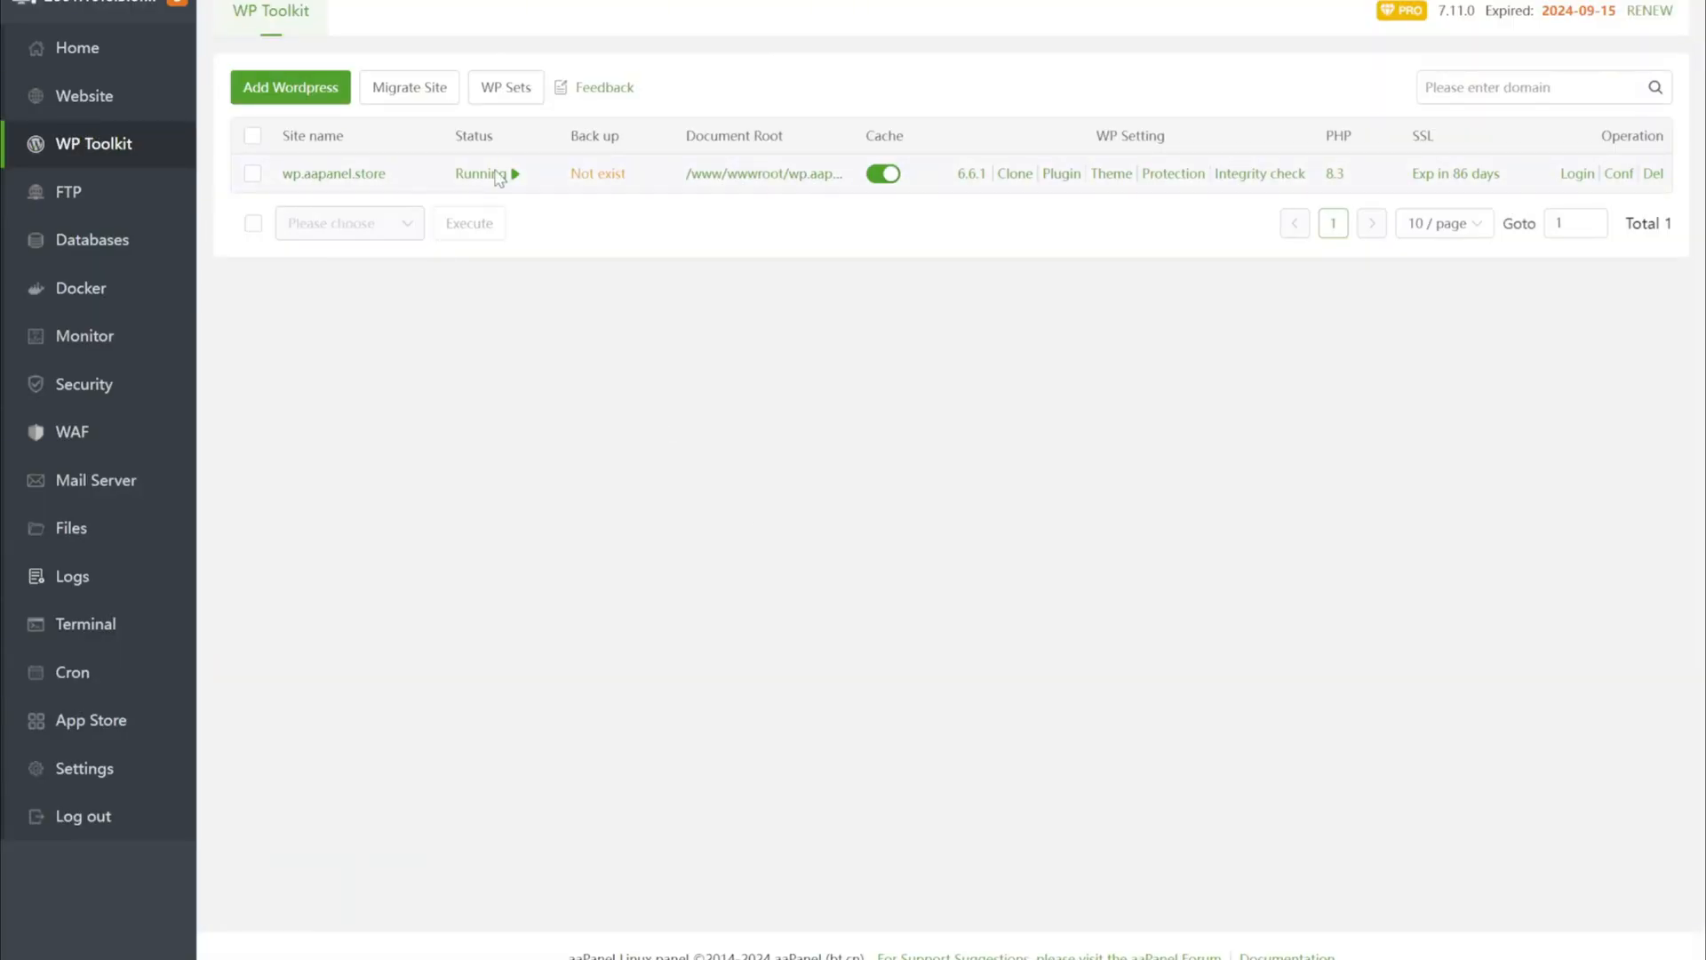
# Activate the Akismet Anti-spam plugin and enable its automatic updates
pyautogui.click(1059, 173)
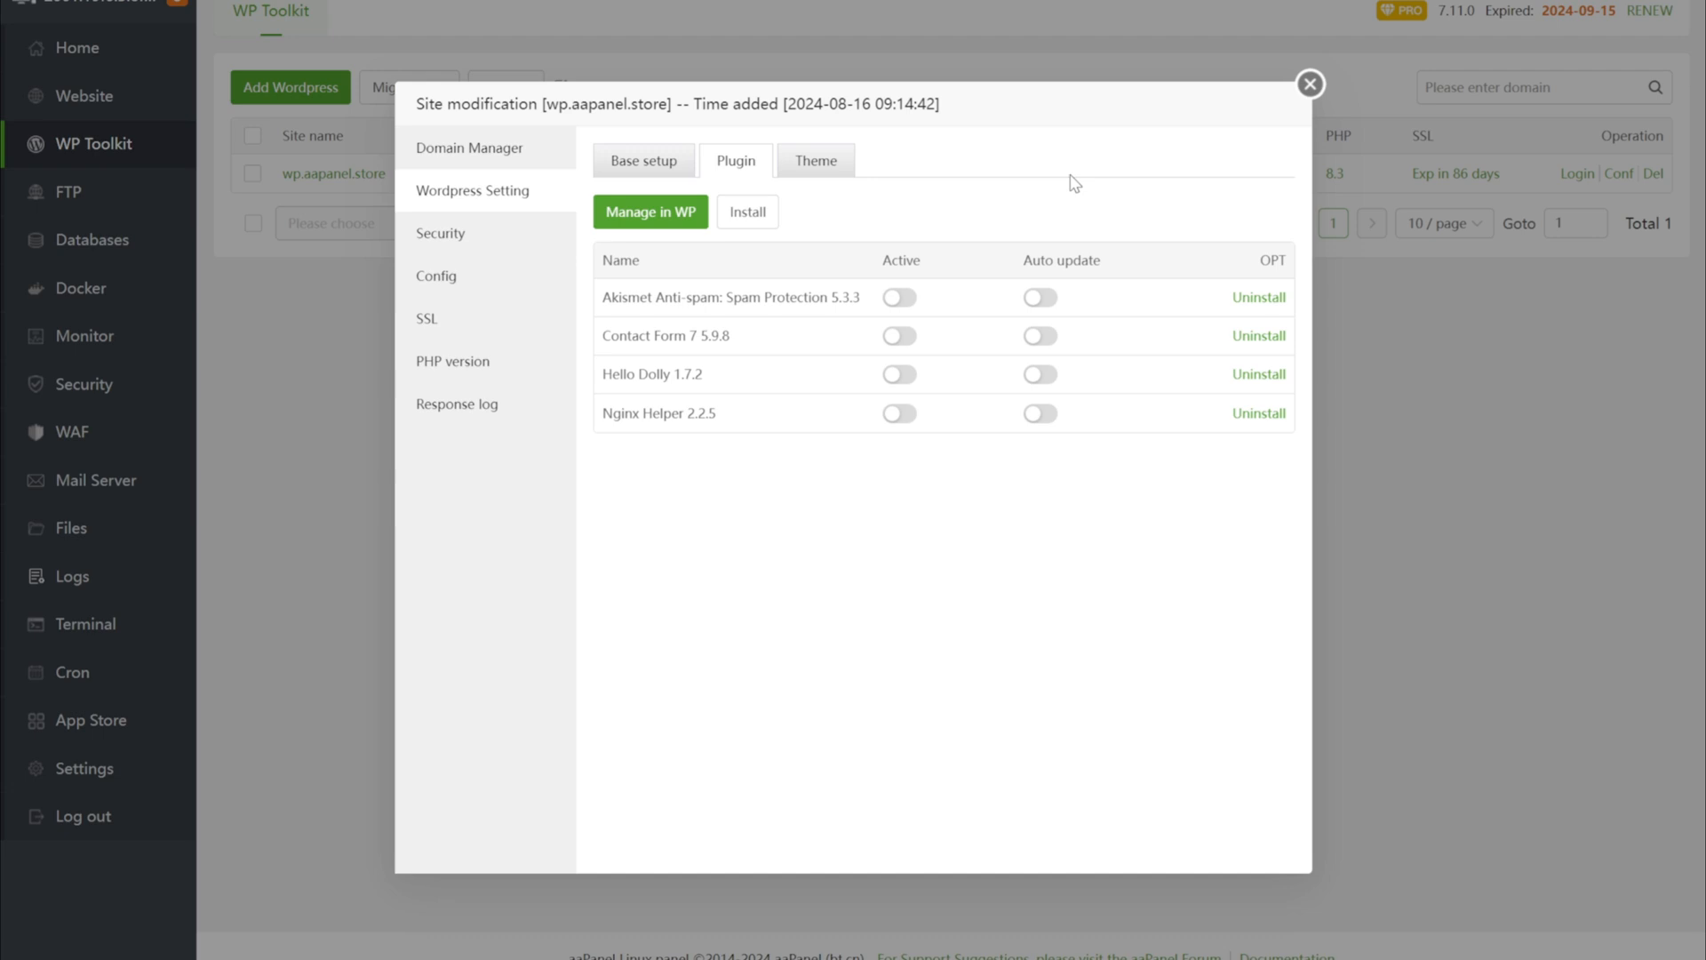
pyautogui.doubleClick(840, 297)
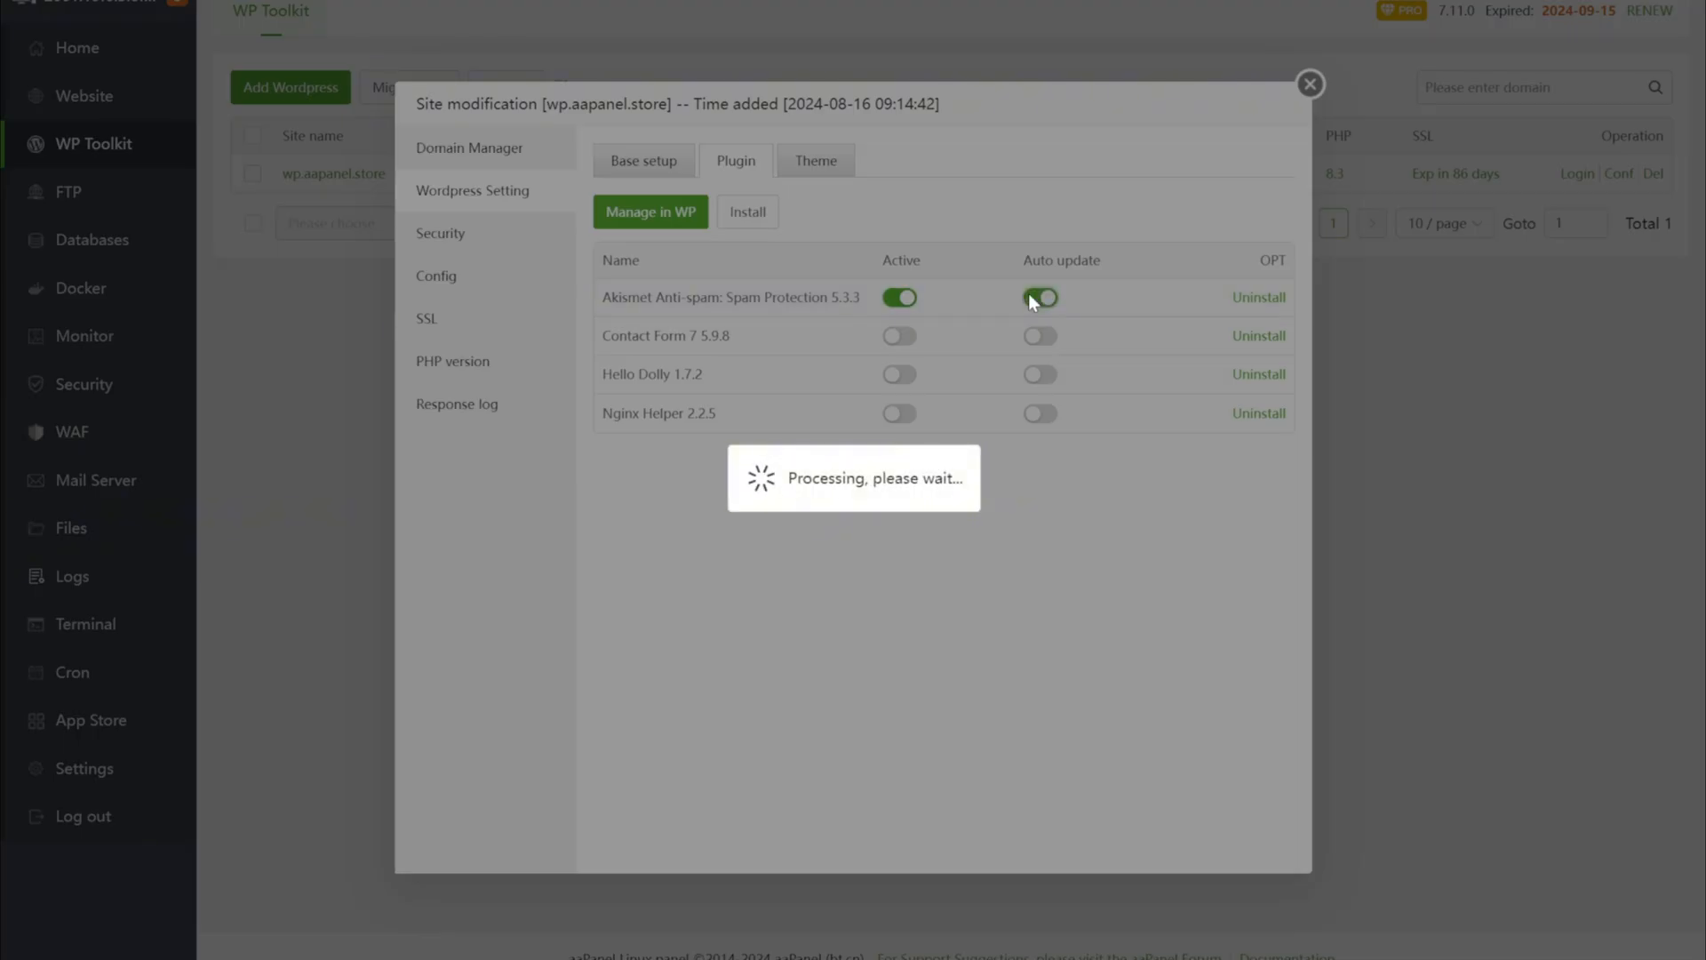
pyautogui.click(1039, 297)
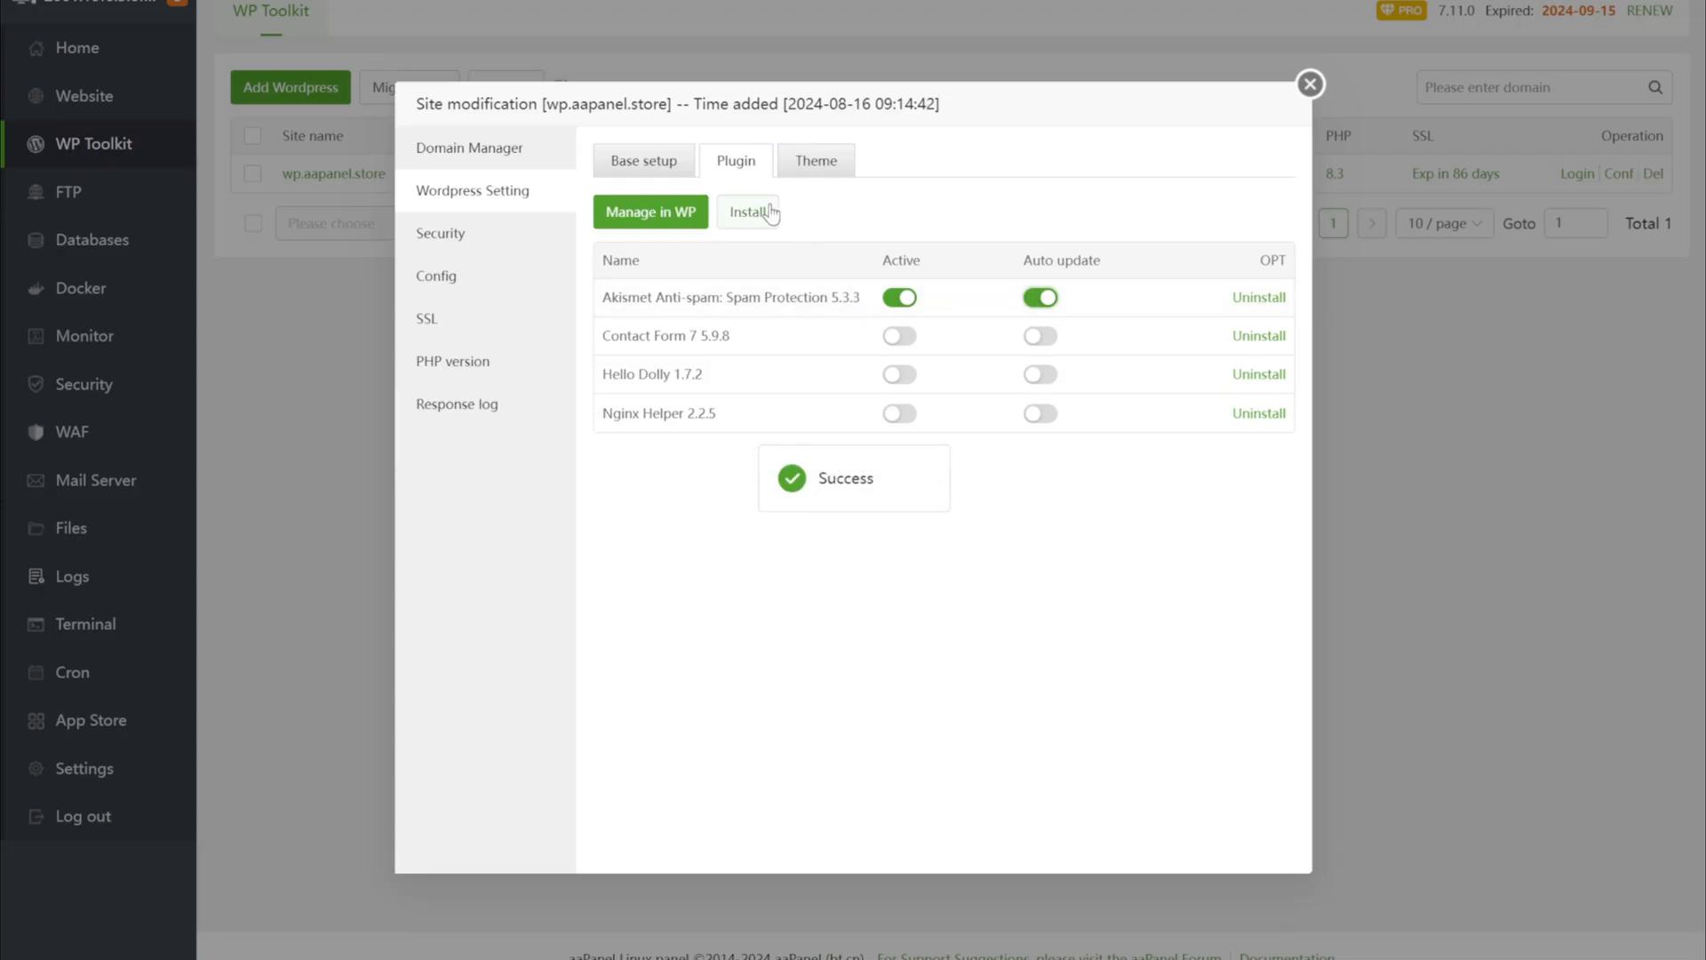
# Install Yoast SEO from the plugin catalogue and return to the plugin list
pyautogui.click(748, 211)
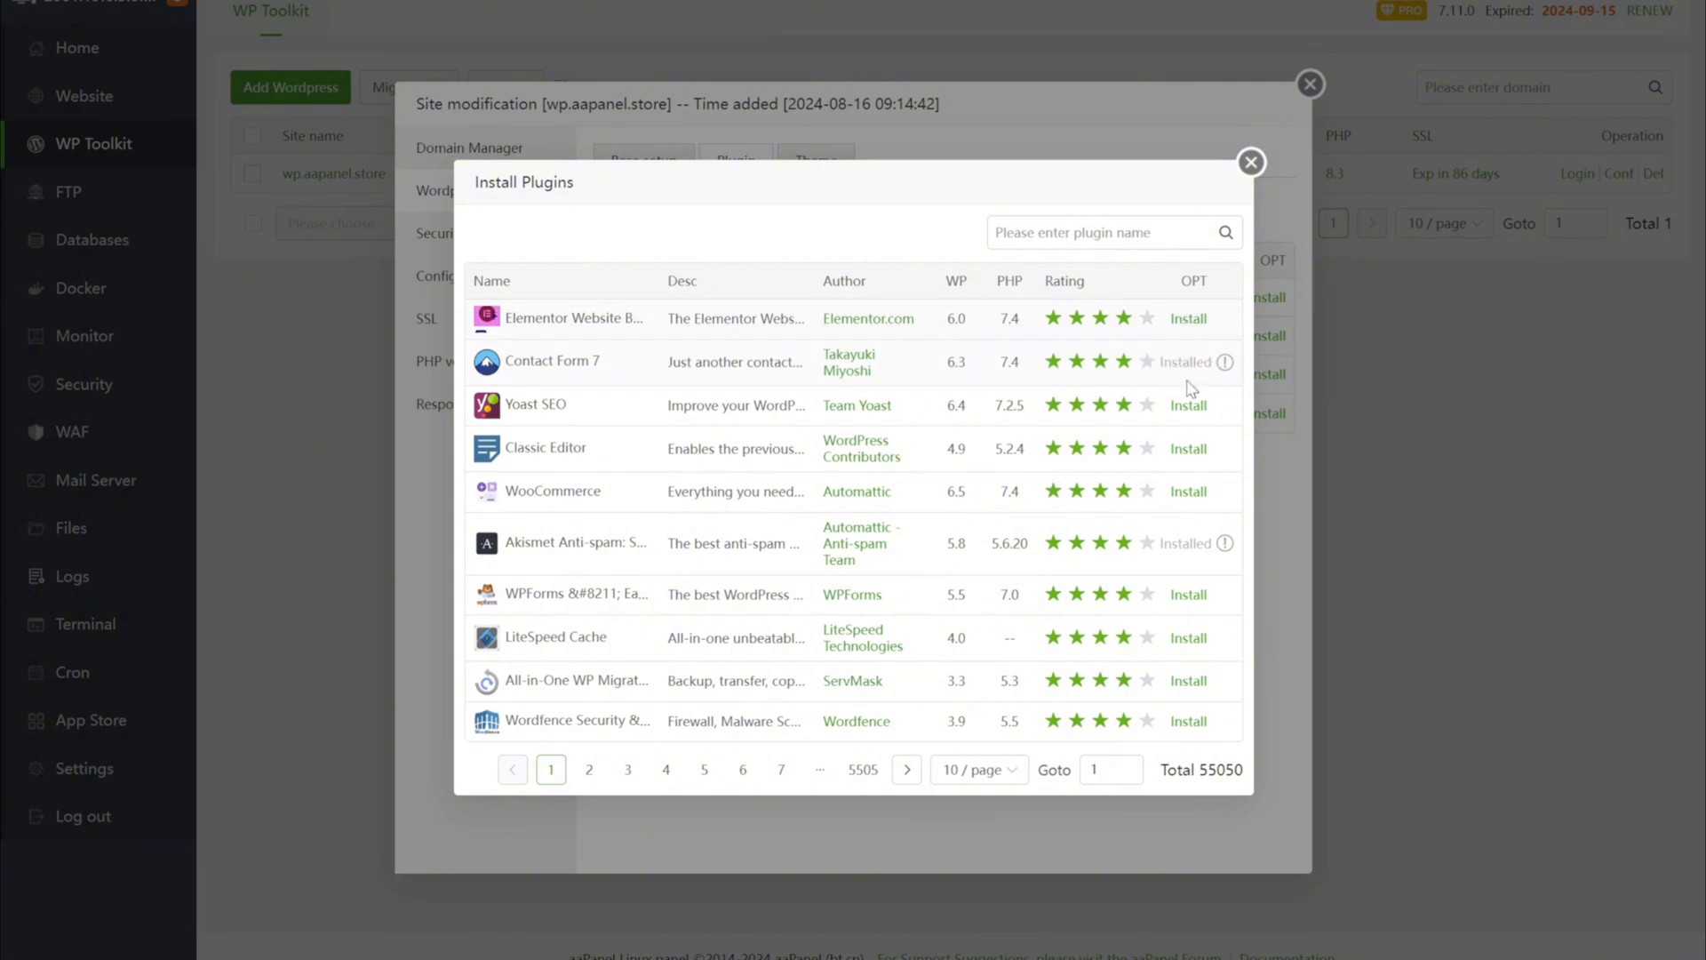
pyautogui.click(1189, 405)
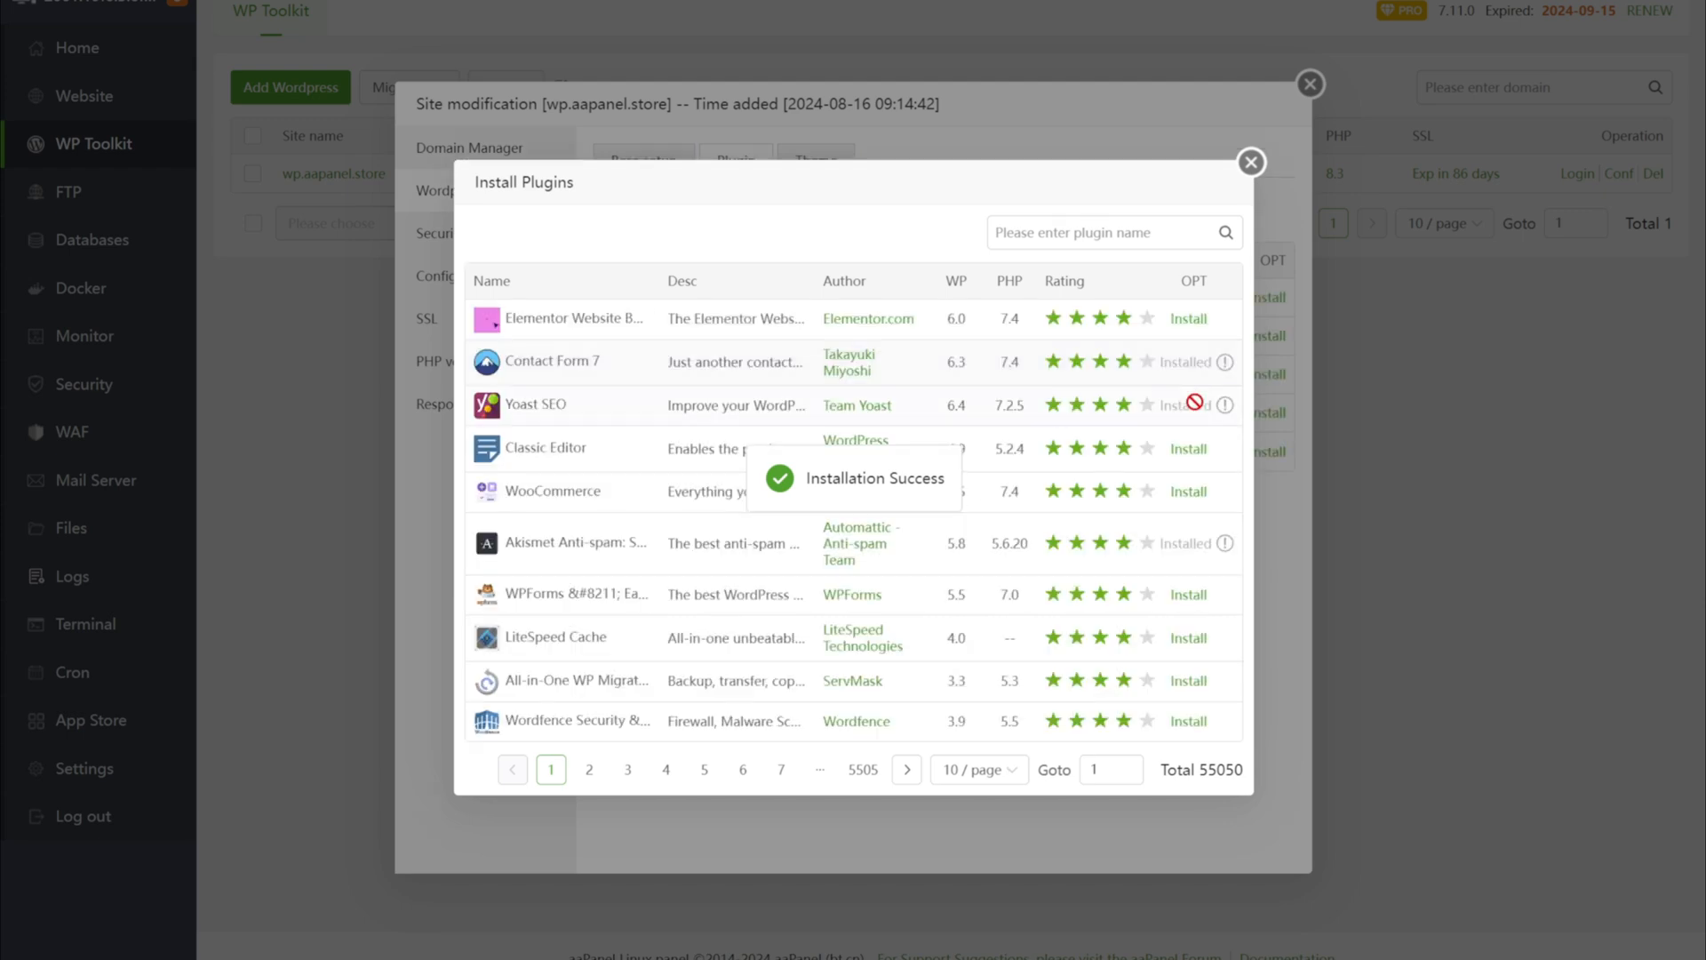
pyautogui.click(1250, 161)
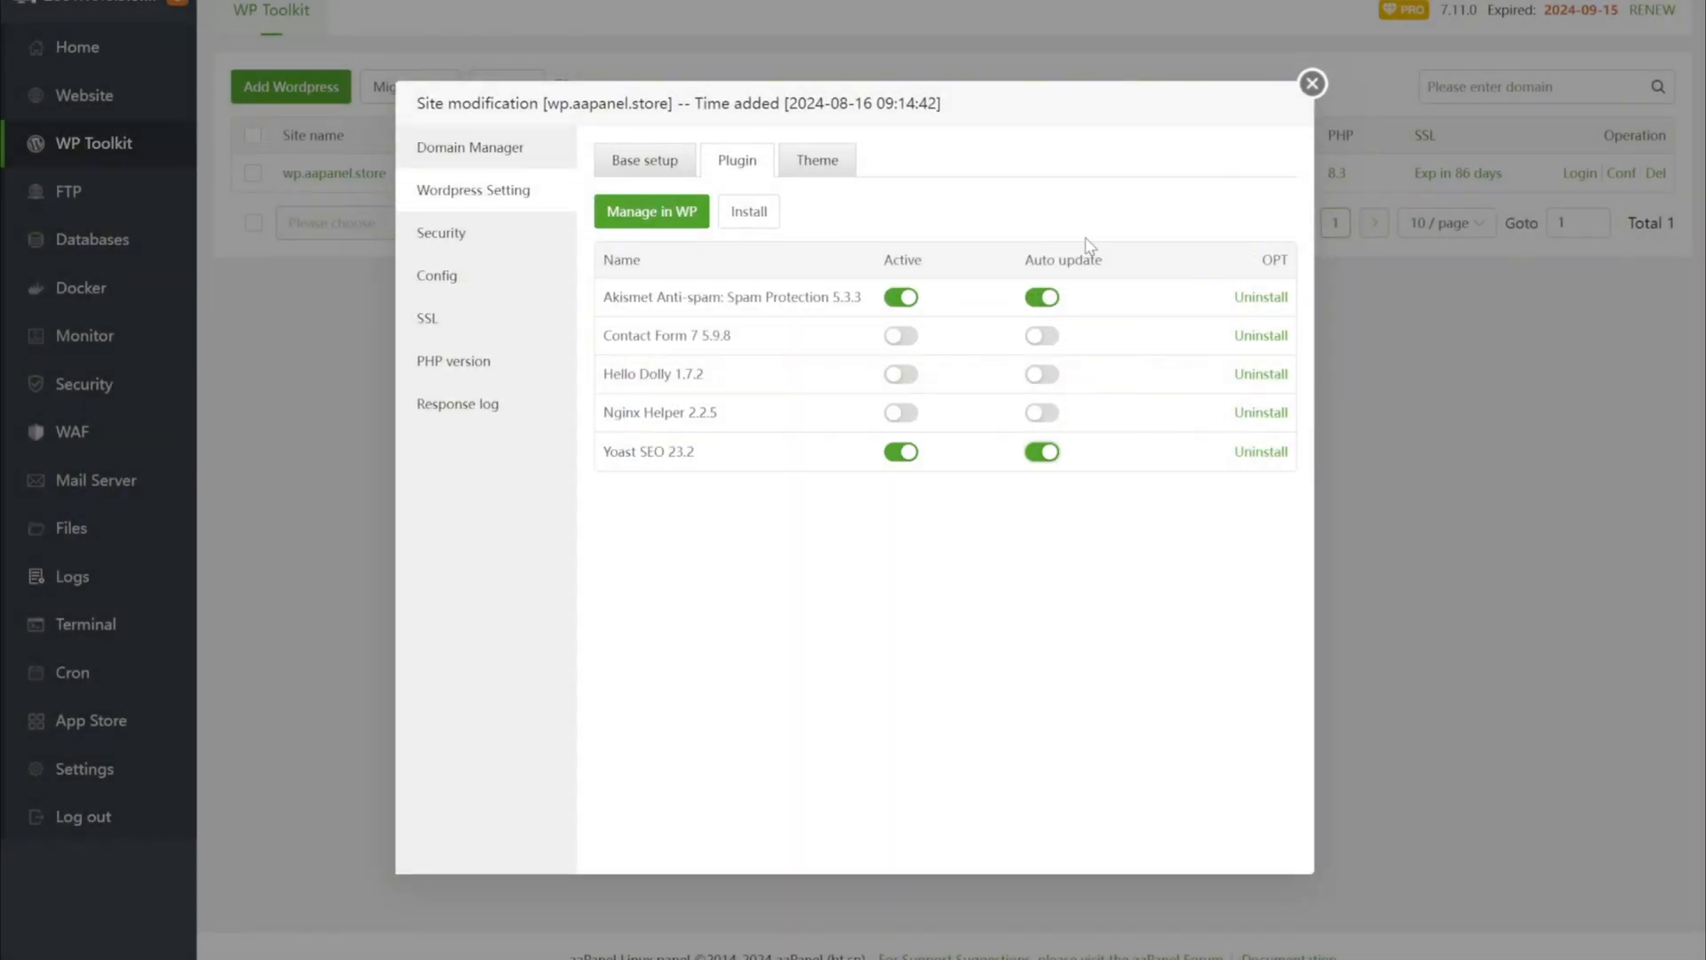
# Open the WordPress dashboard and view the Installed Plugins page to confirm Yoast SEO
pyautogui.click(651, 211)
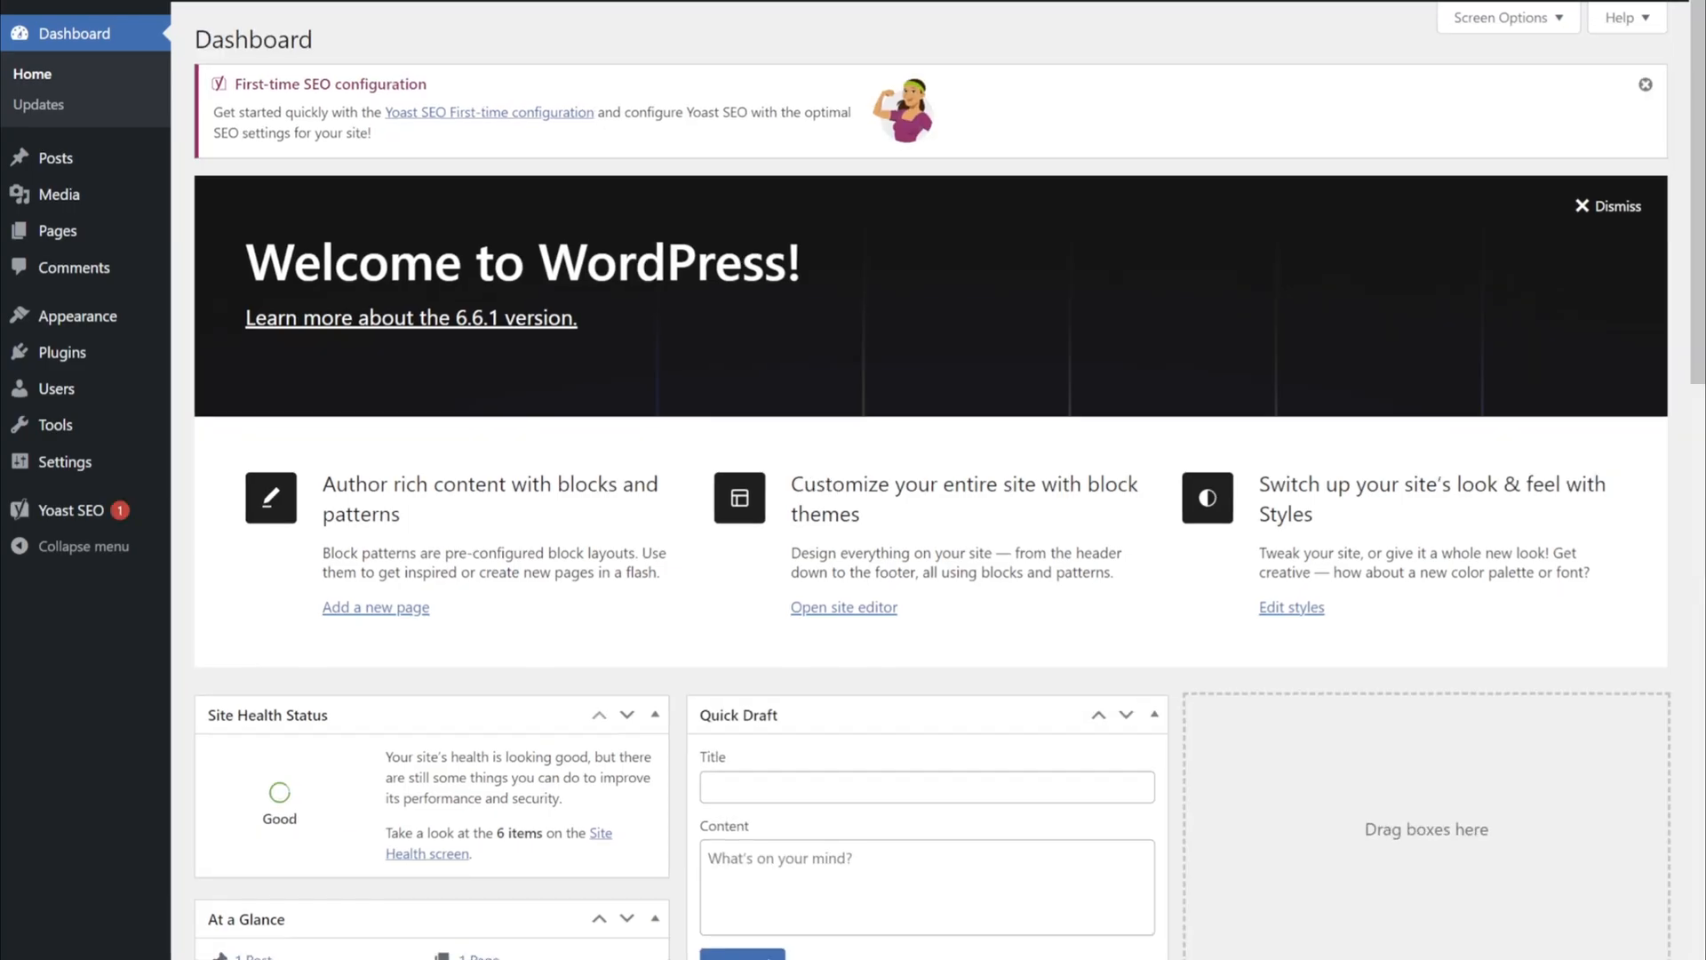
pyautogui.moveTo(62, 352)
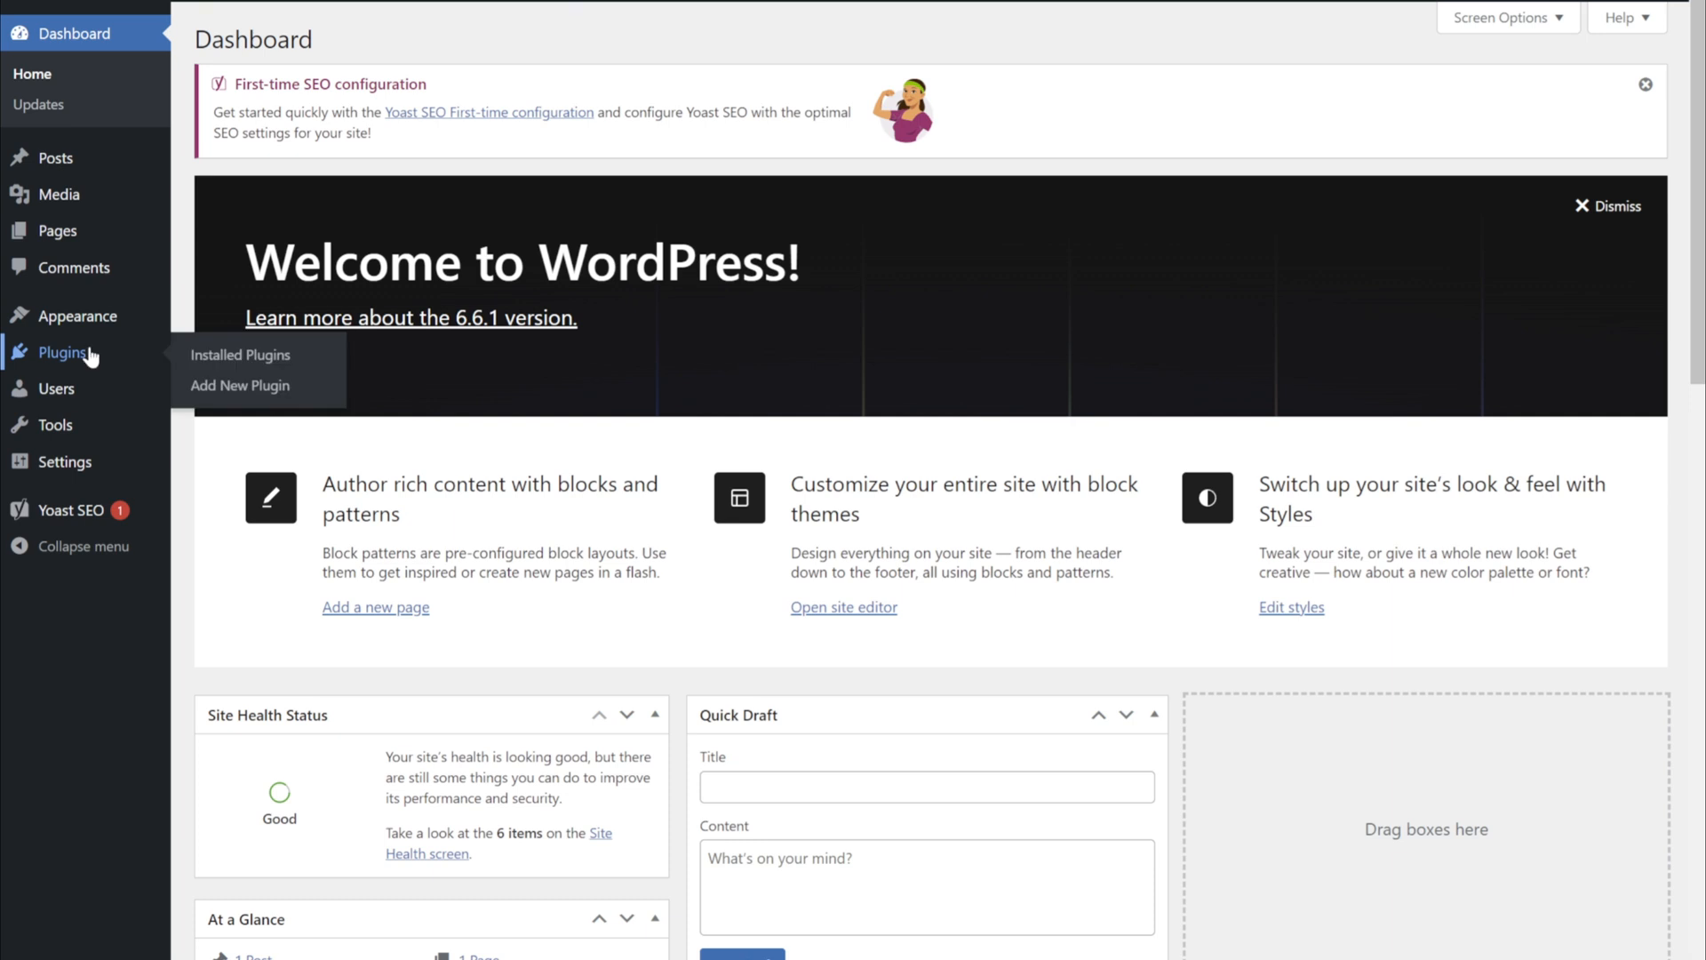
pyautogui.click(239, 353)
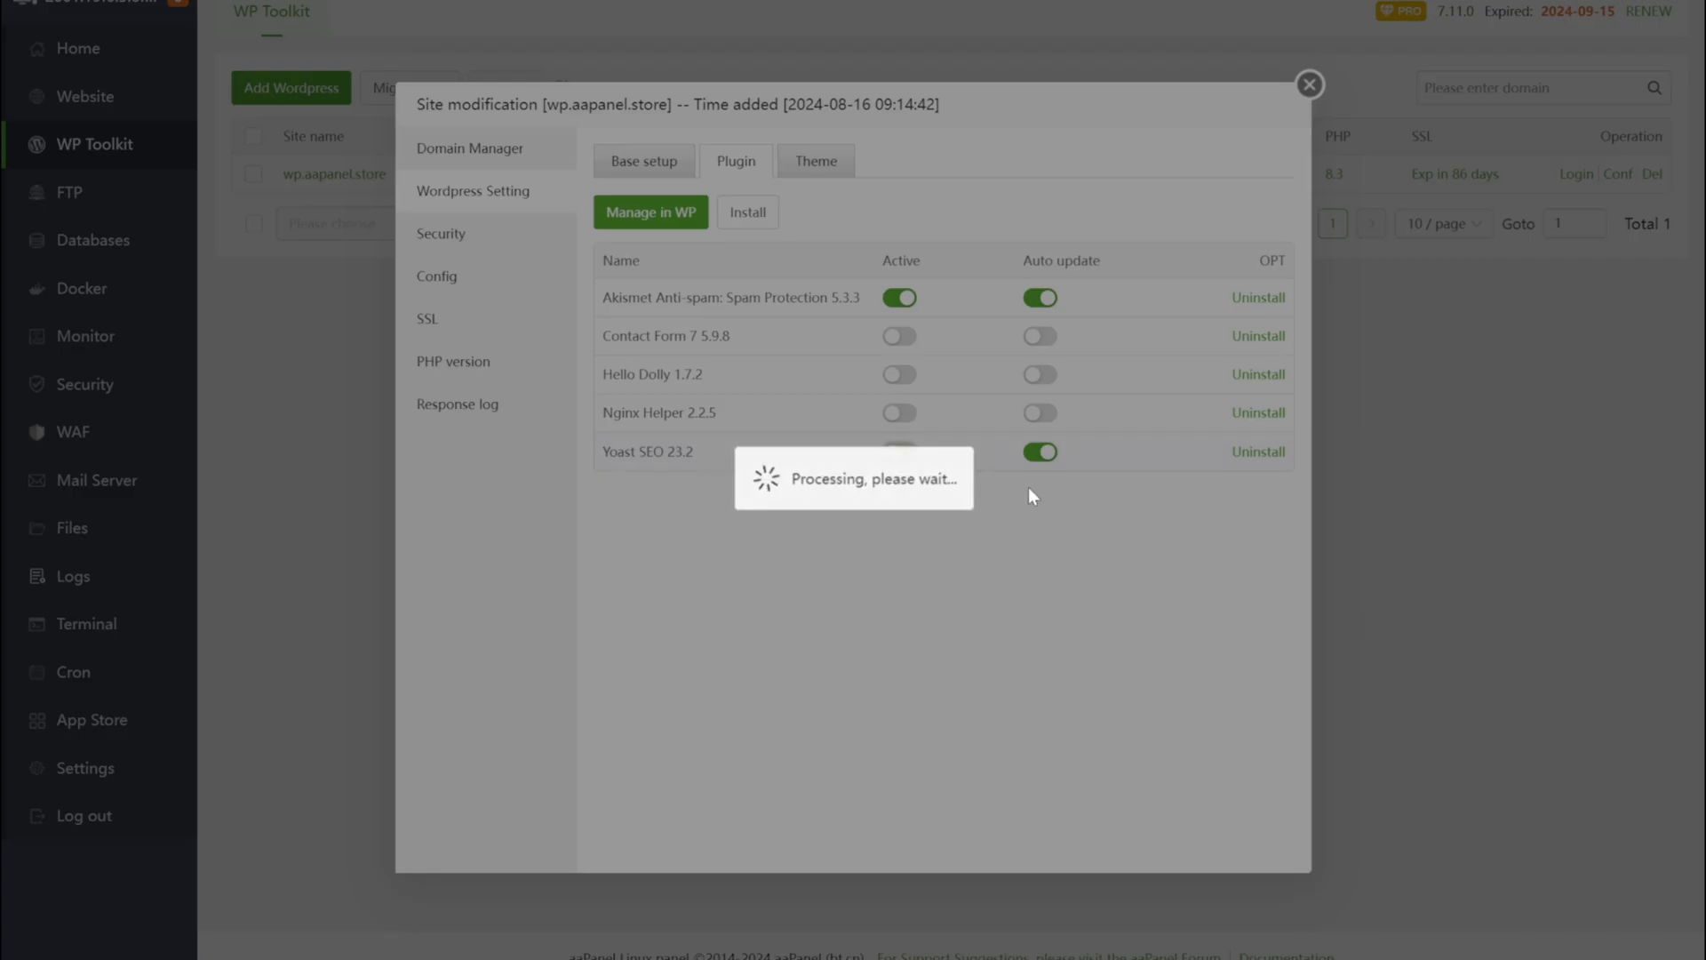
# Deactivate Yoast SEO and confirm uninstalling it
pyautogui.click(1038, 452)
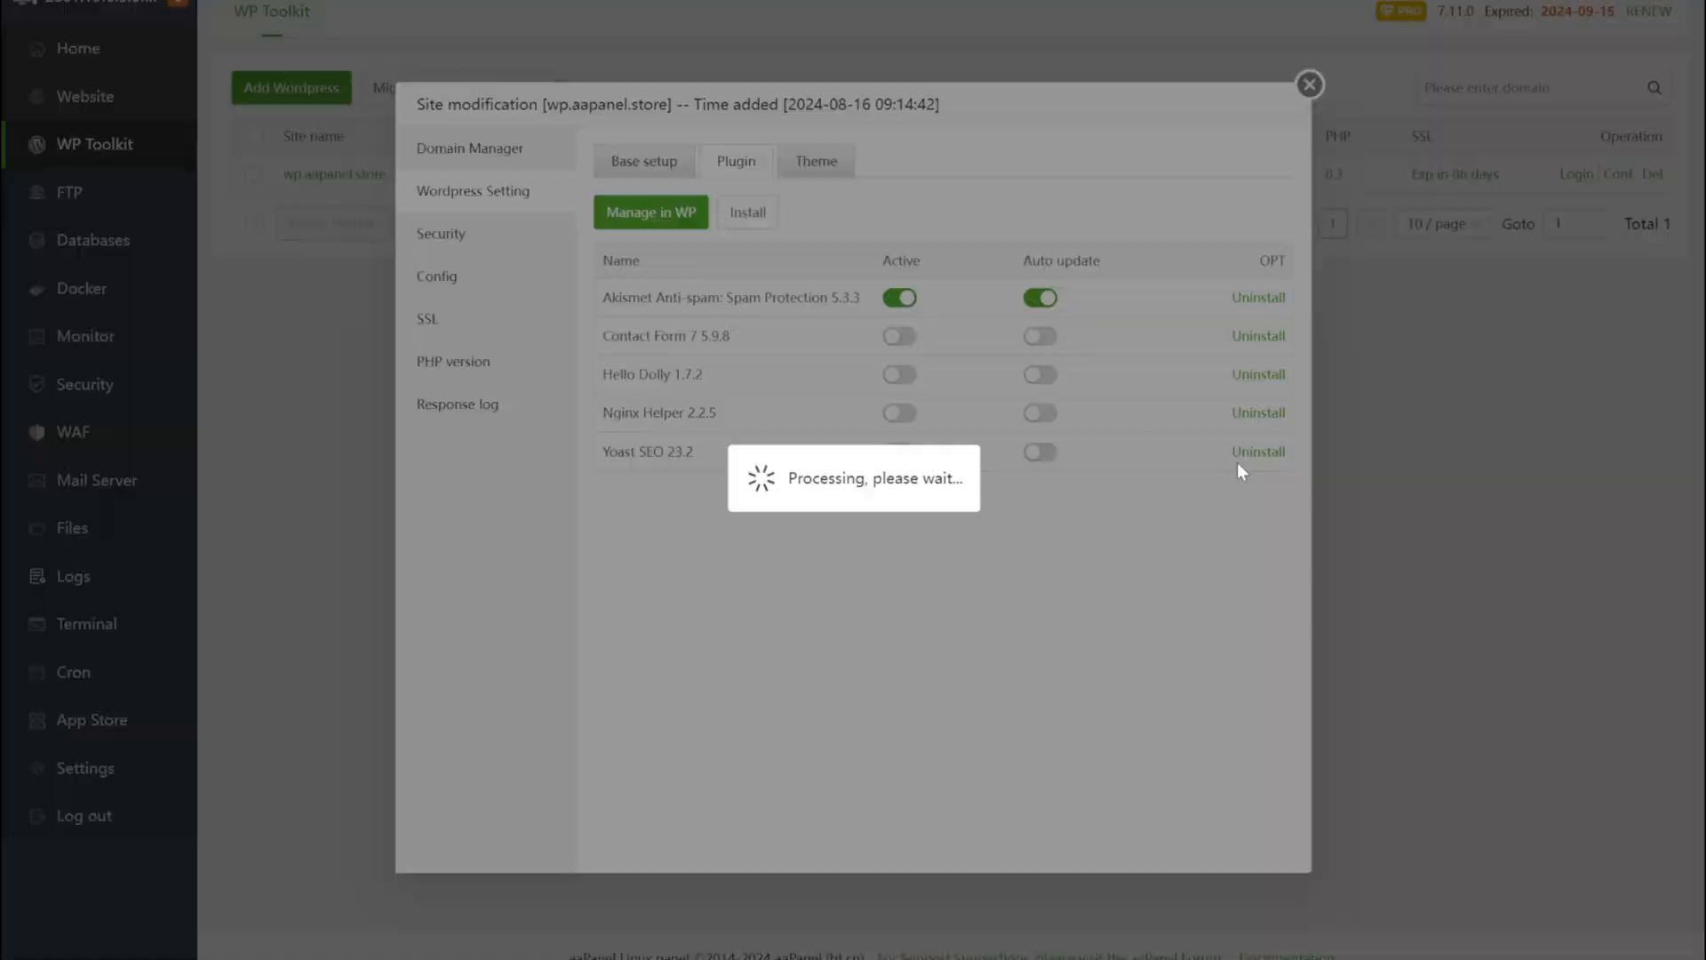
pyautogui.click(961, 529)
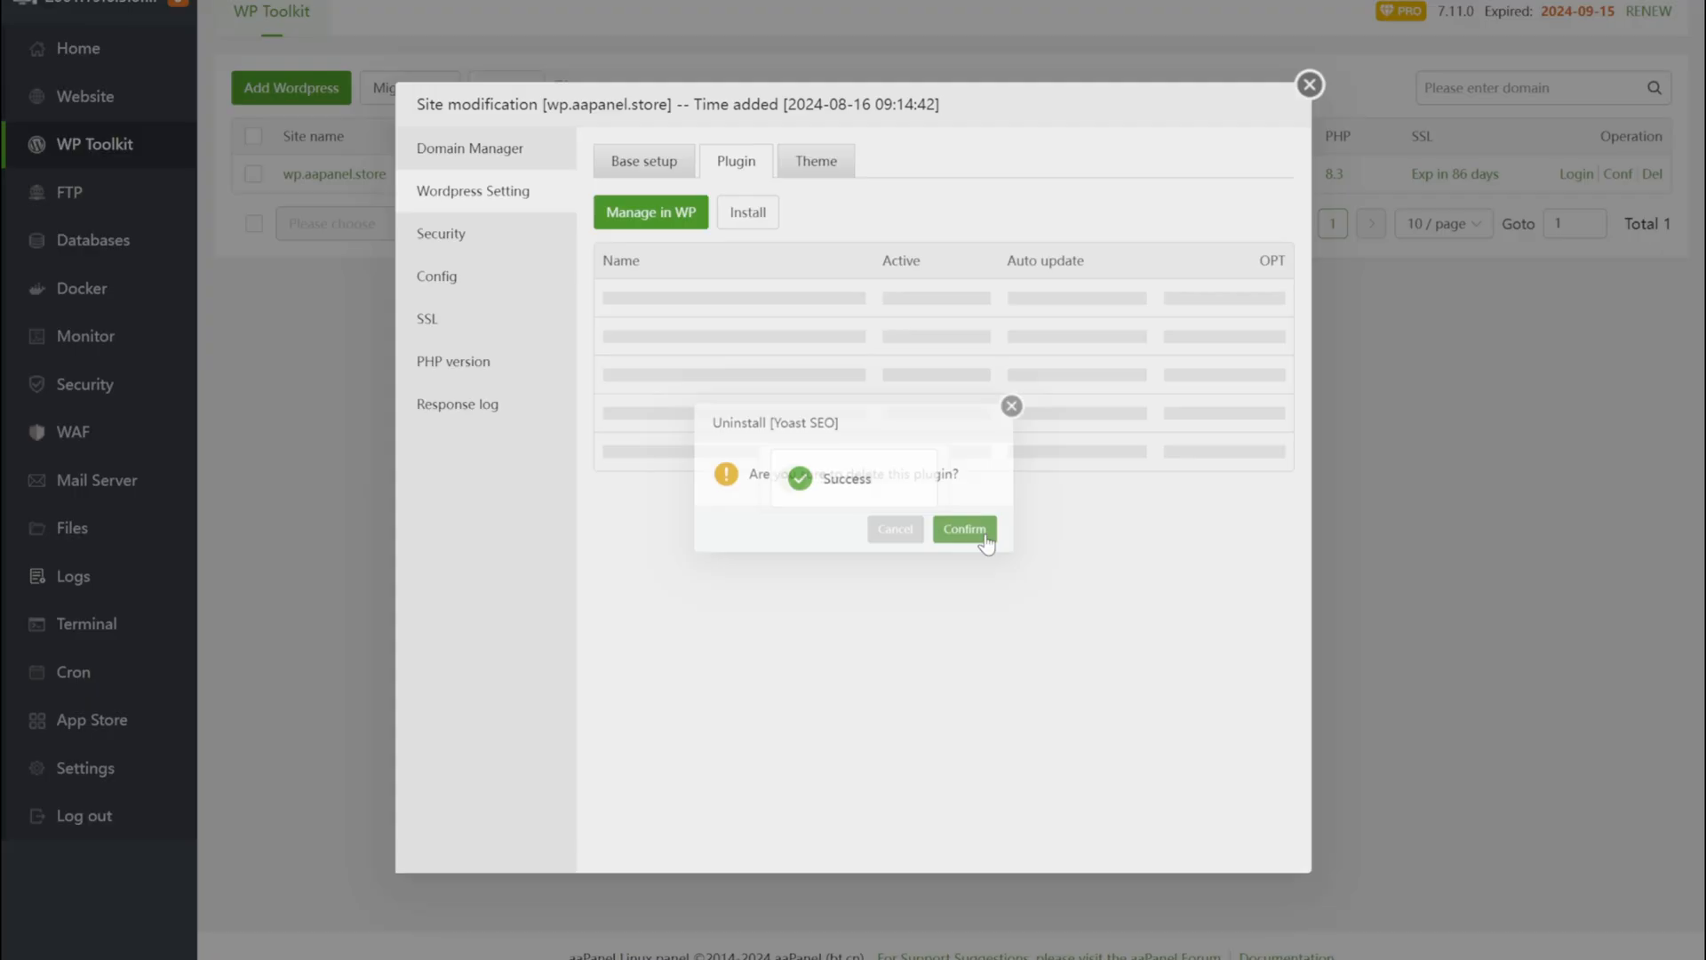
pyautogui.click(961, 530)
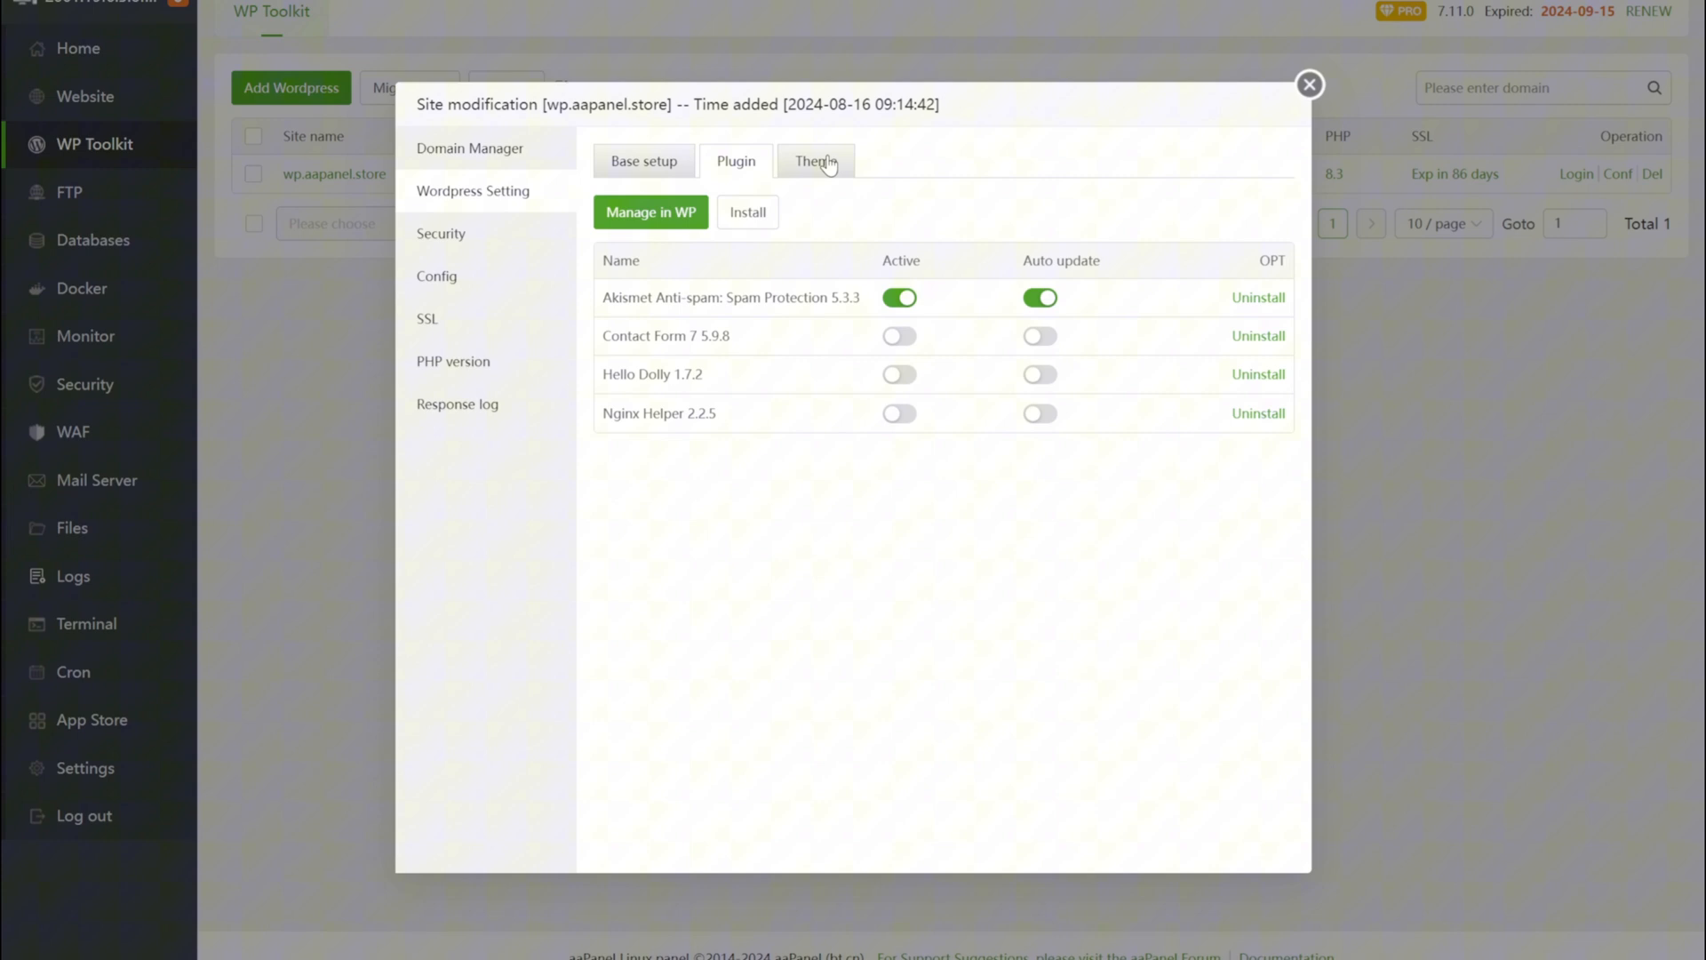
# Make agencygrove the active theme with auto-update on, then bring up installable themes
pyautogui.click(815, 161)
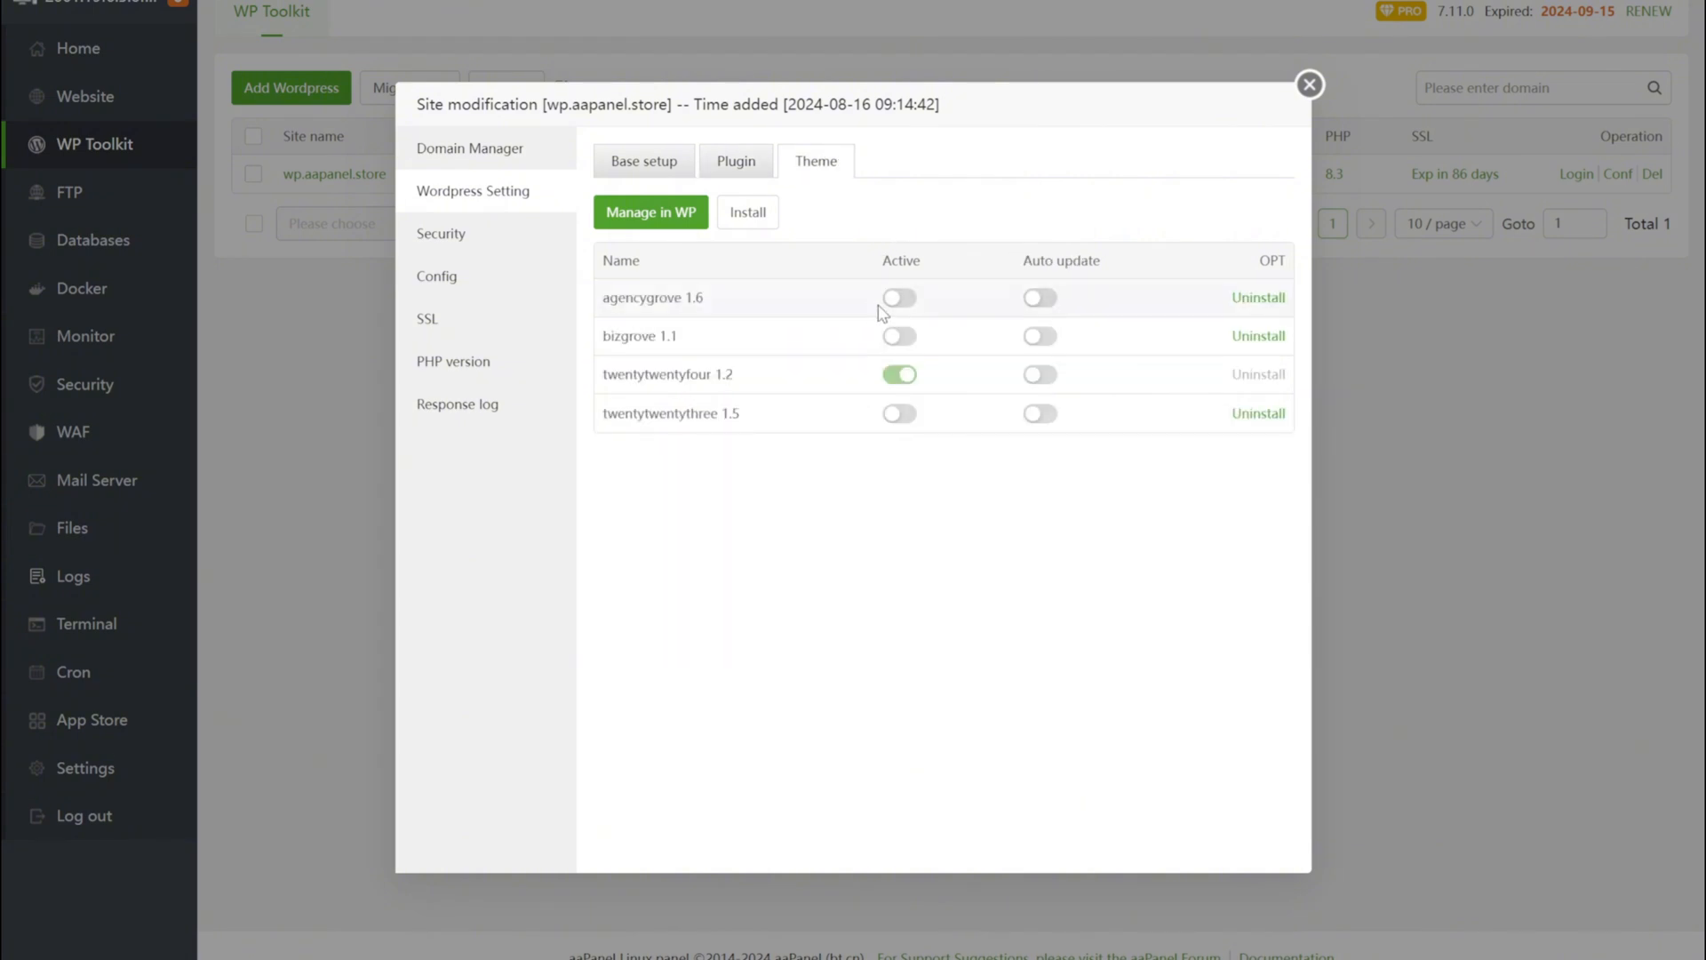
pyautogui.click(899, 297)
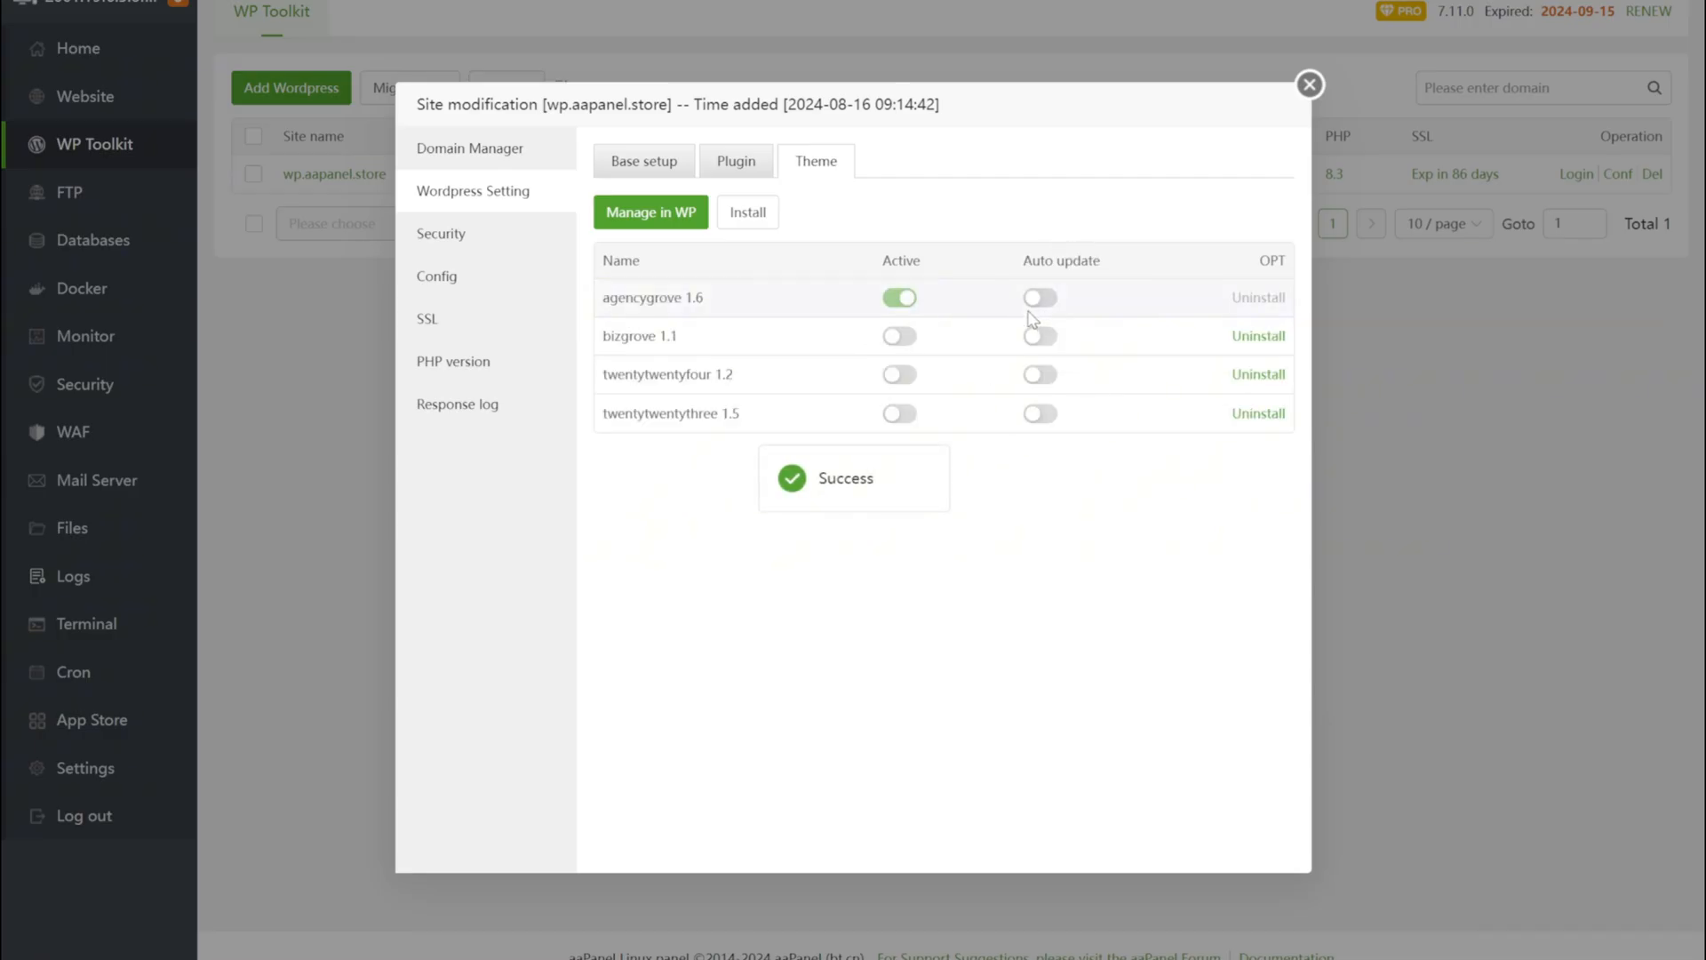
pyautogui.click(1038, 297)
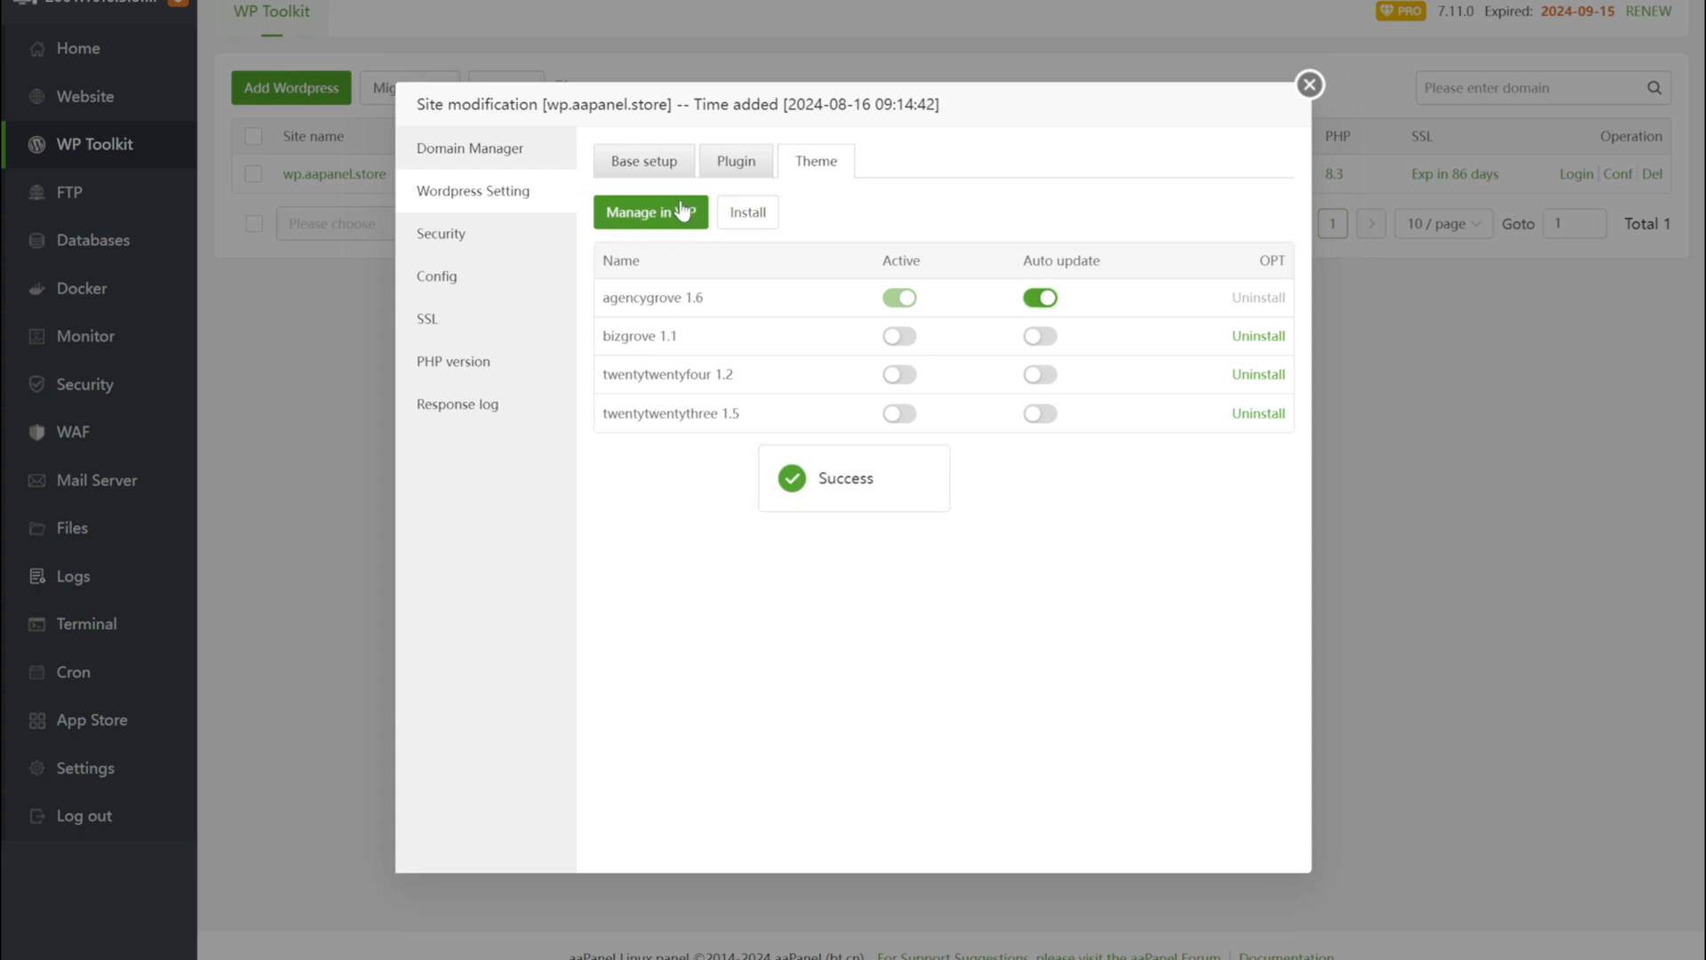
pyautogui.click(746, 211)
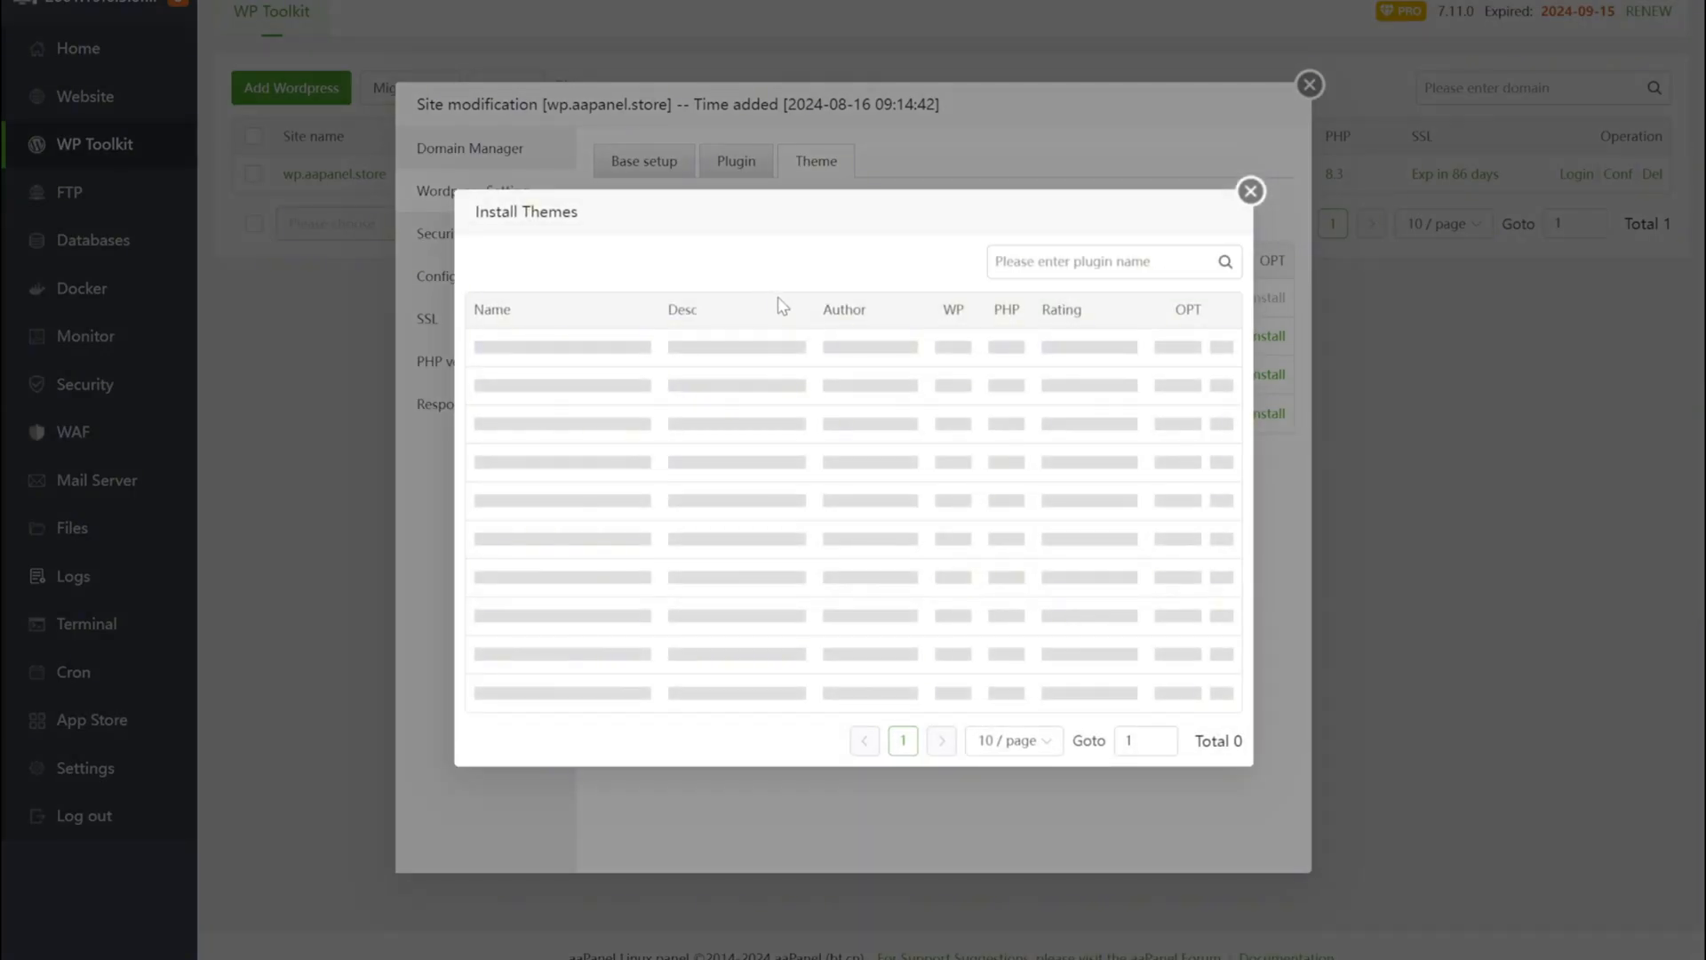